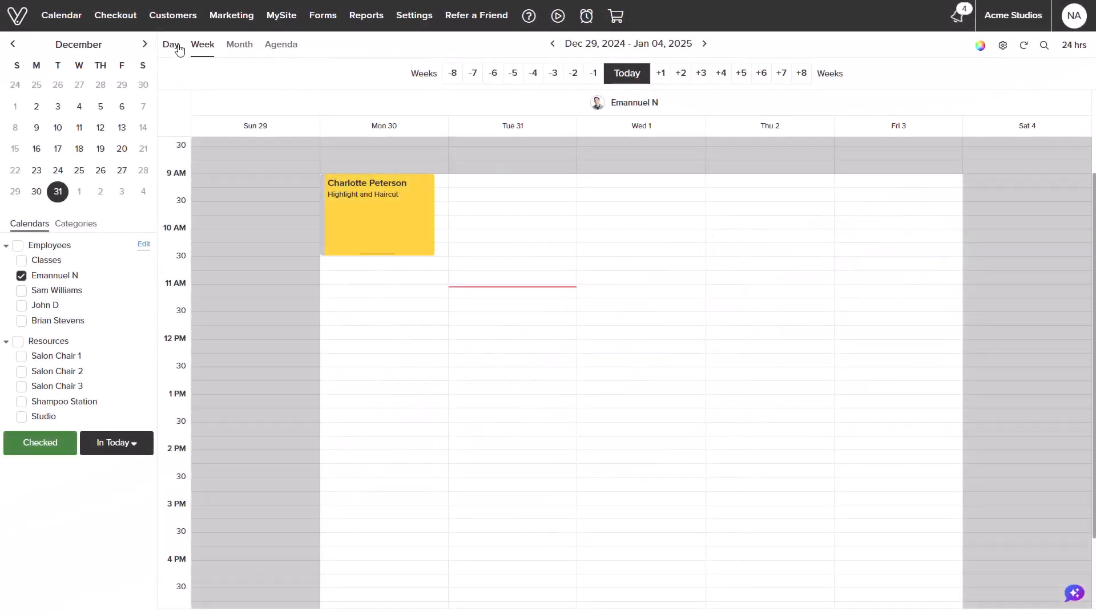
- Go to Customer Management from the Customers menu
left_click(172, 15)
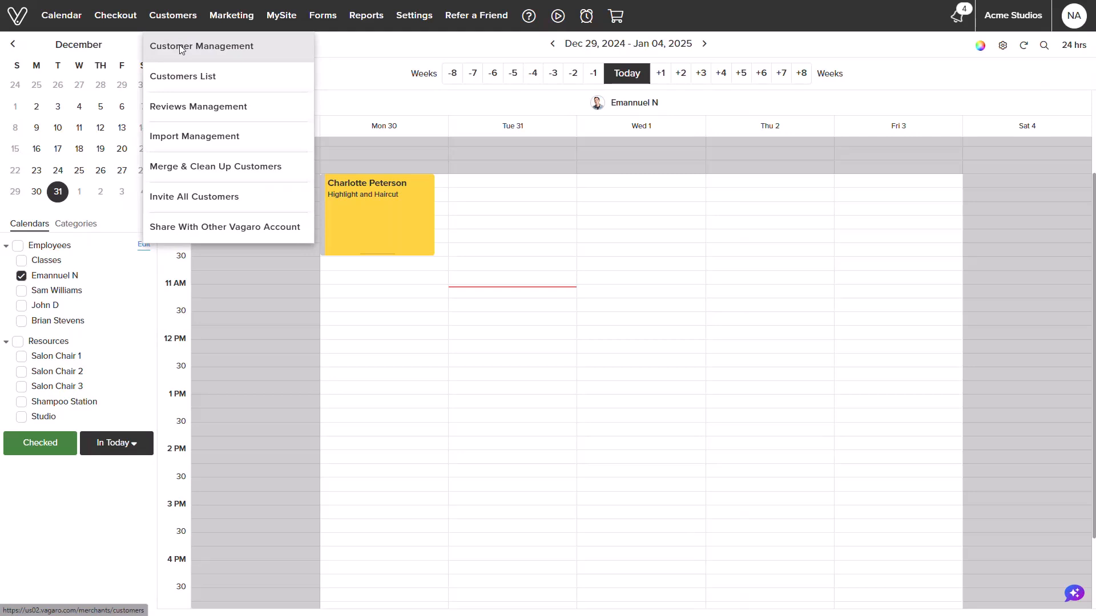
left_click(201, 46)
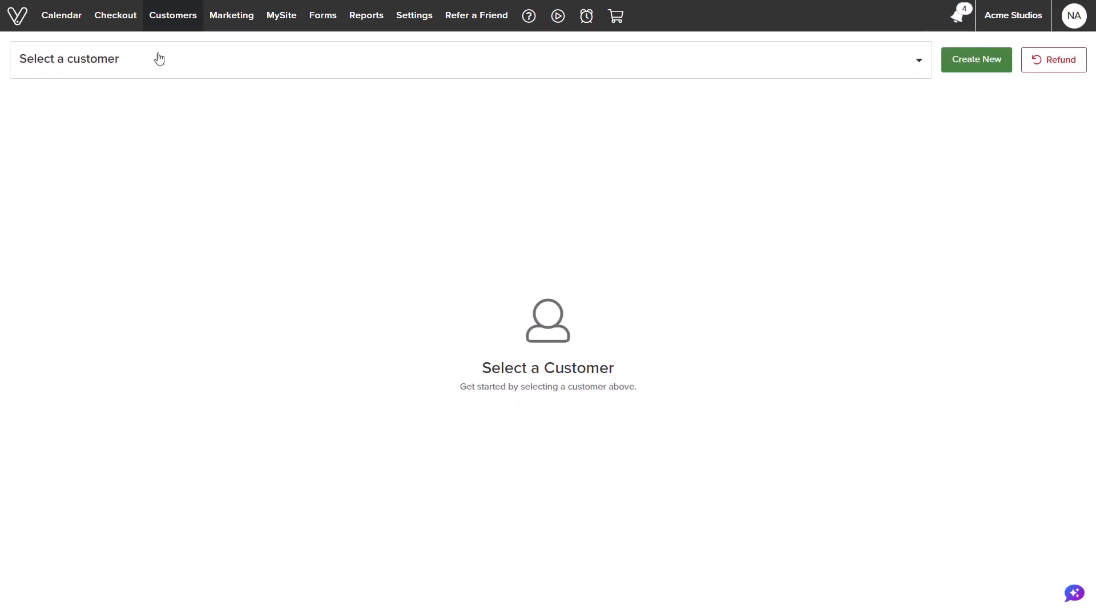
- Select the first customer from the customer dropdown to view their profile
left_click(468, 60)
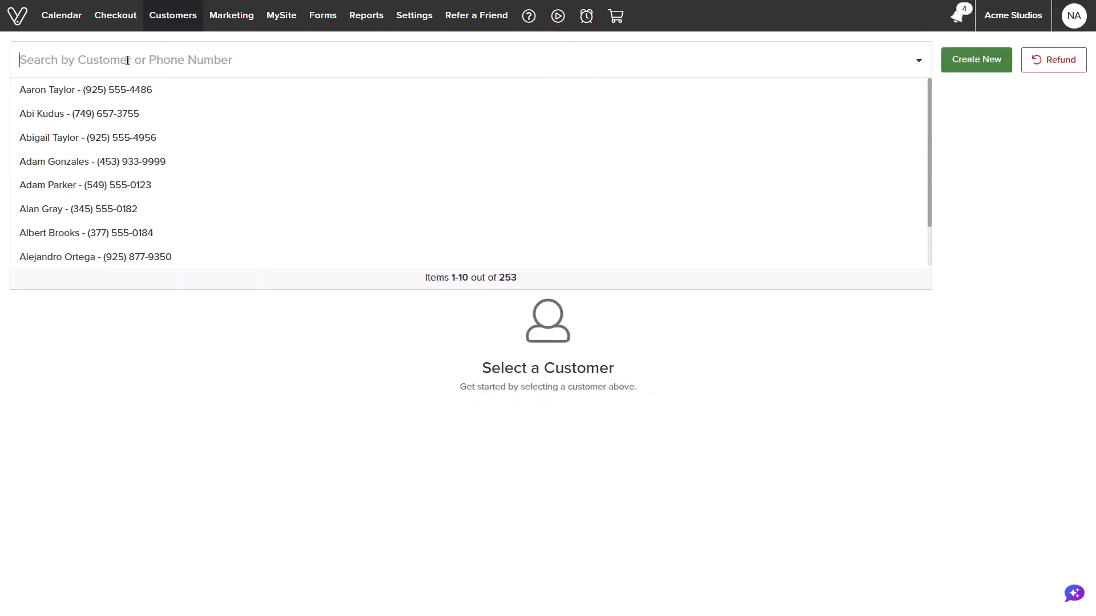
mouse_move(129, 91)
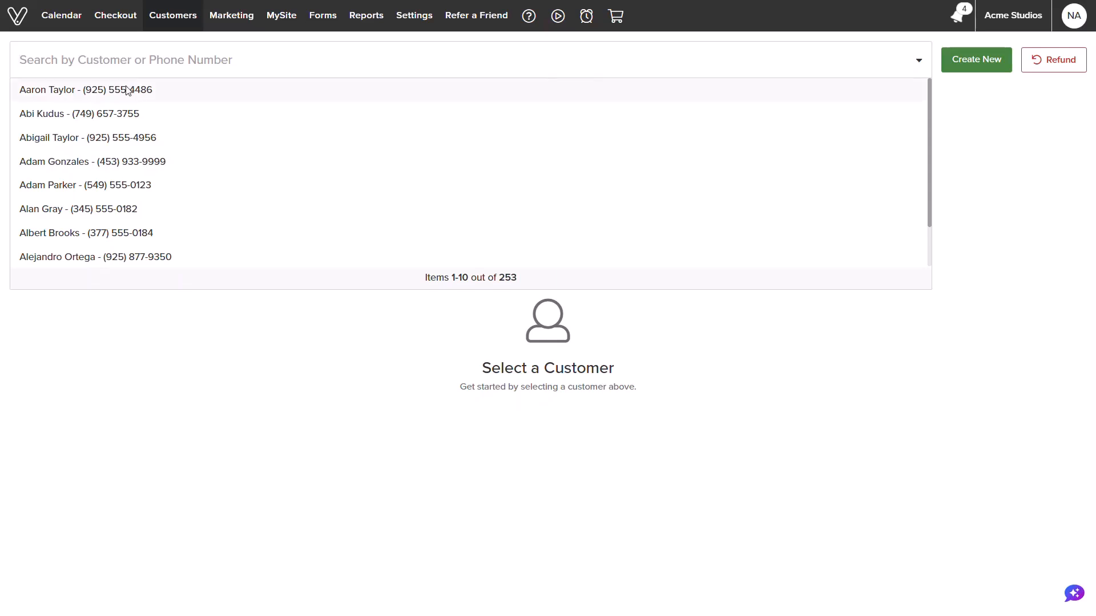
left_click(86, 89)
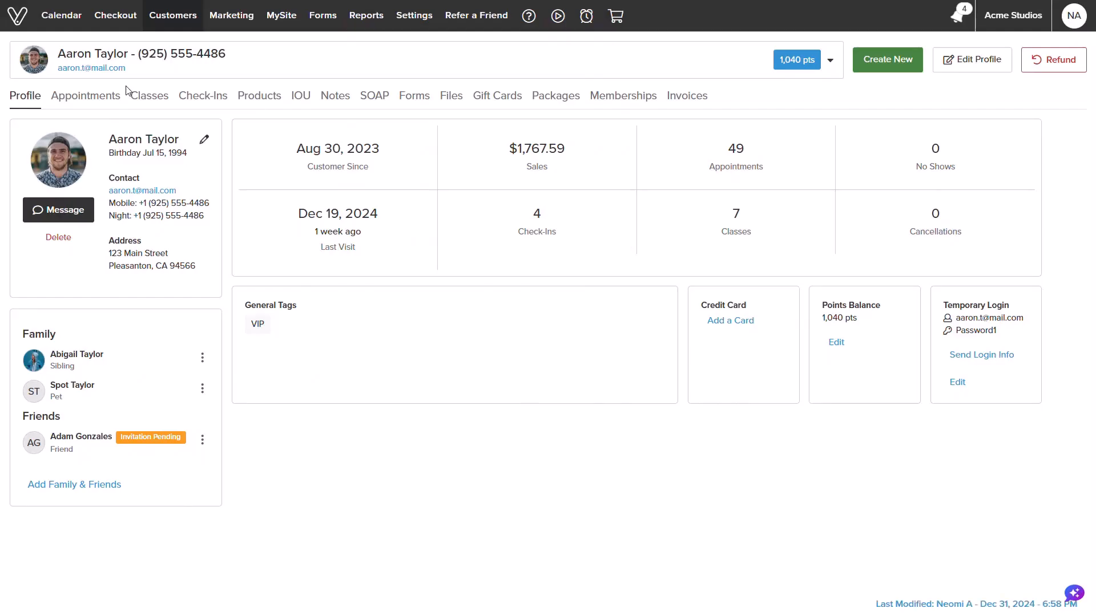
mouse_move(177, 128)
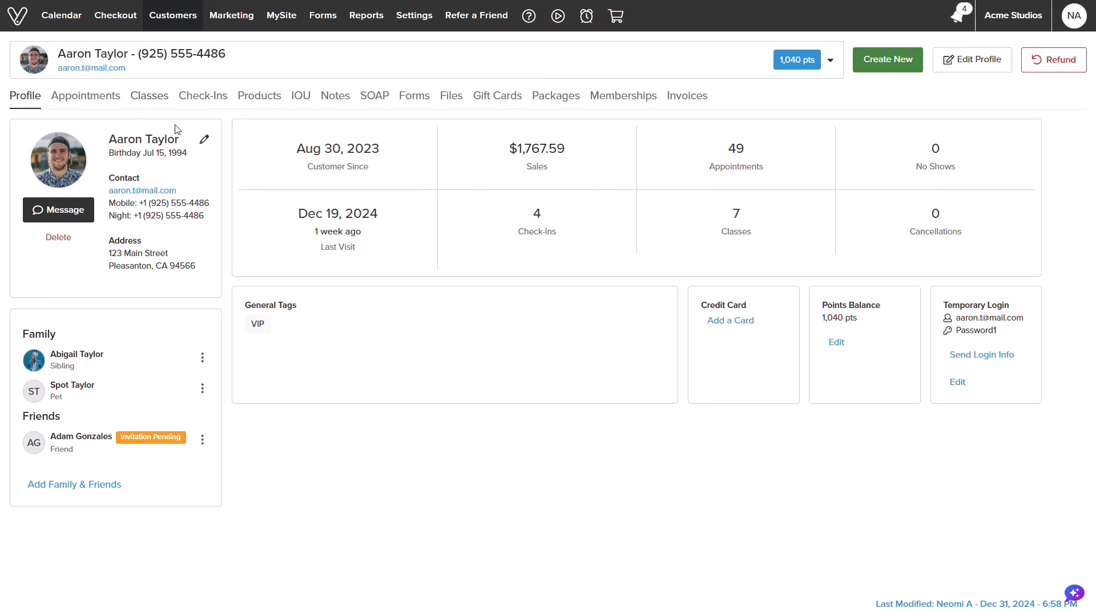
mouse_move(575, 308)
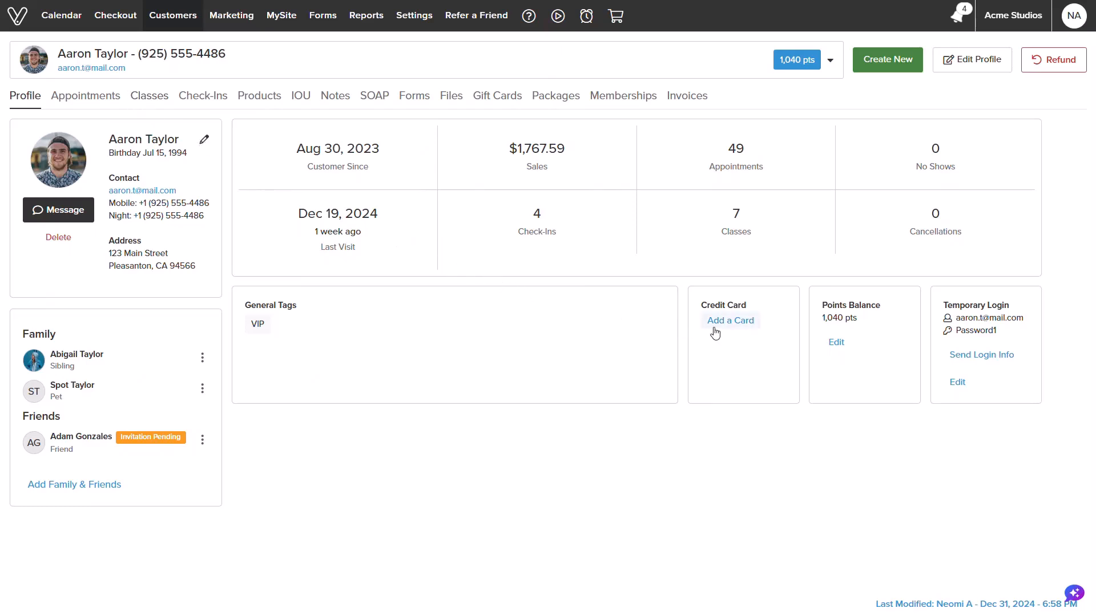
left_click(730, 320)
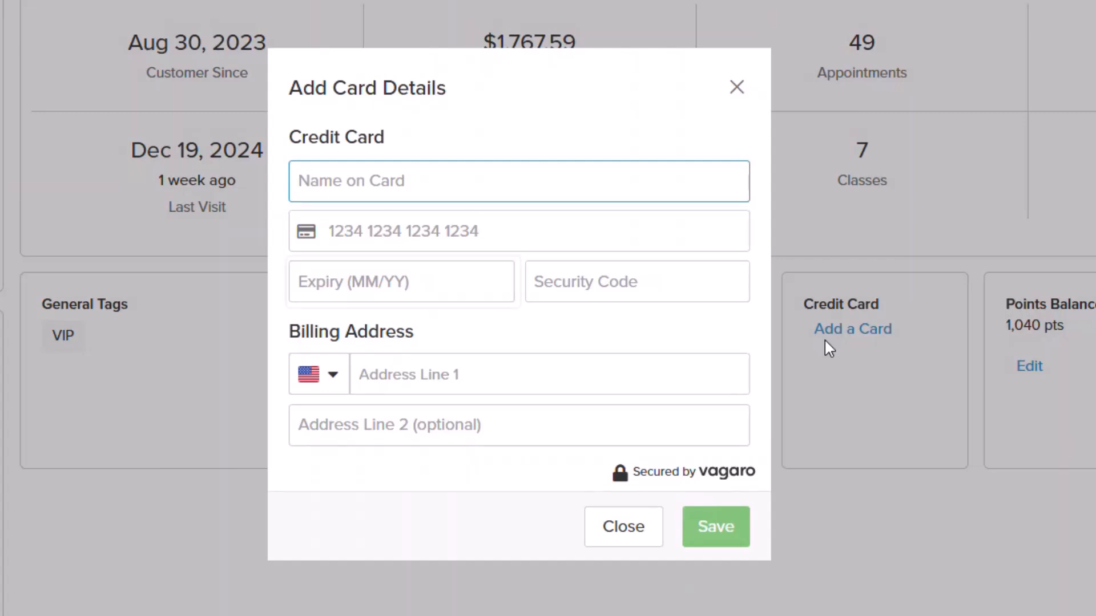
left_click(636, 281)
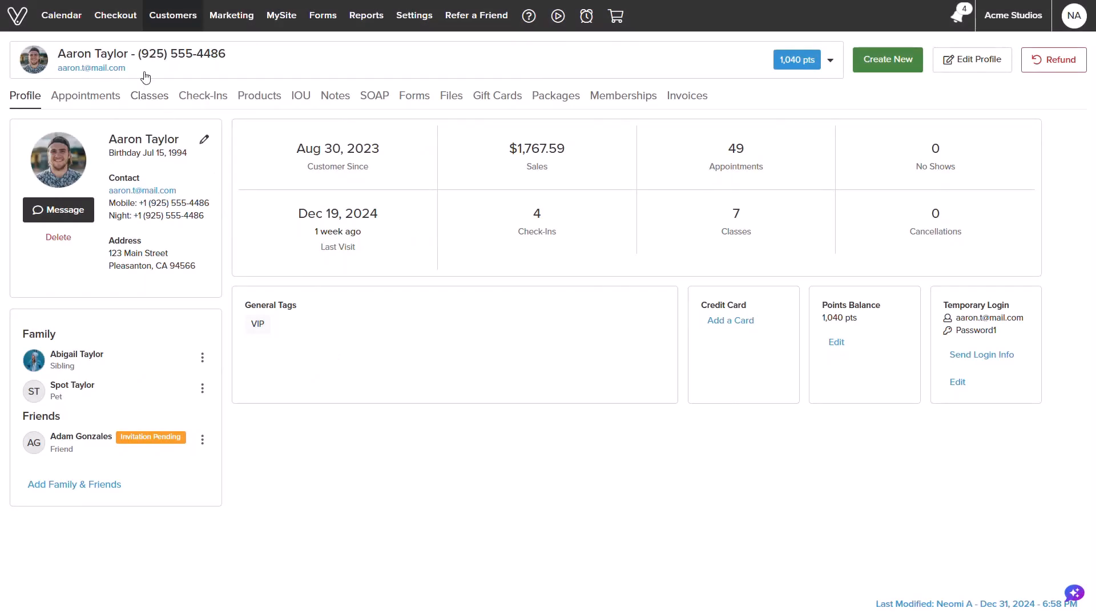
- Start a checkout and pick the same customer from All Customers
left_click(115, 16)
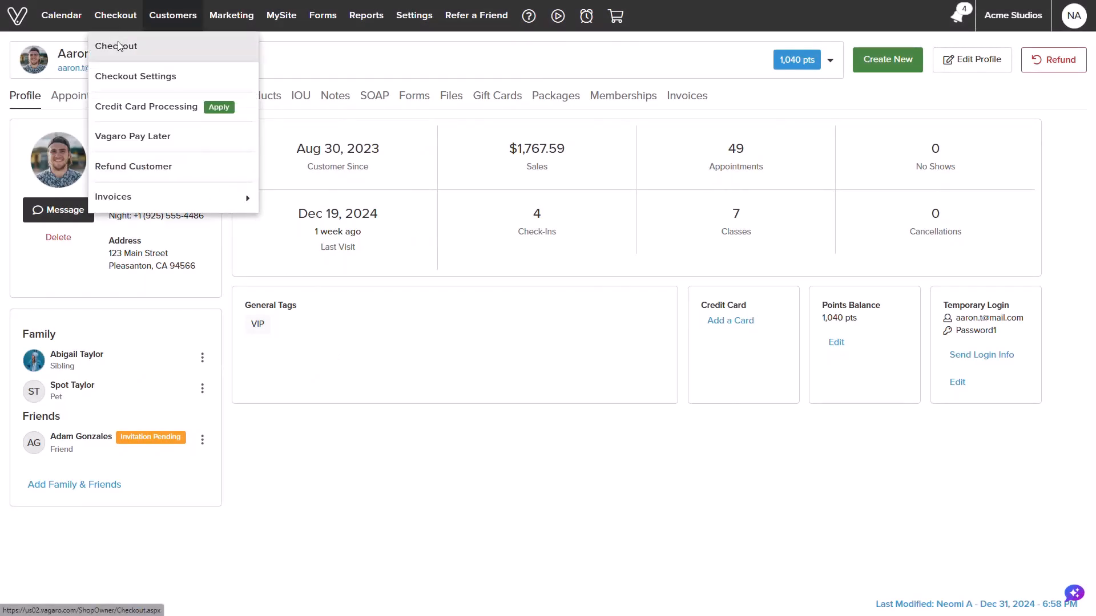
left_click(115, 46)
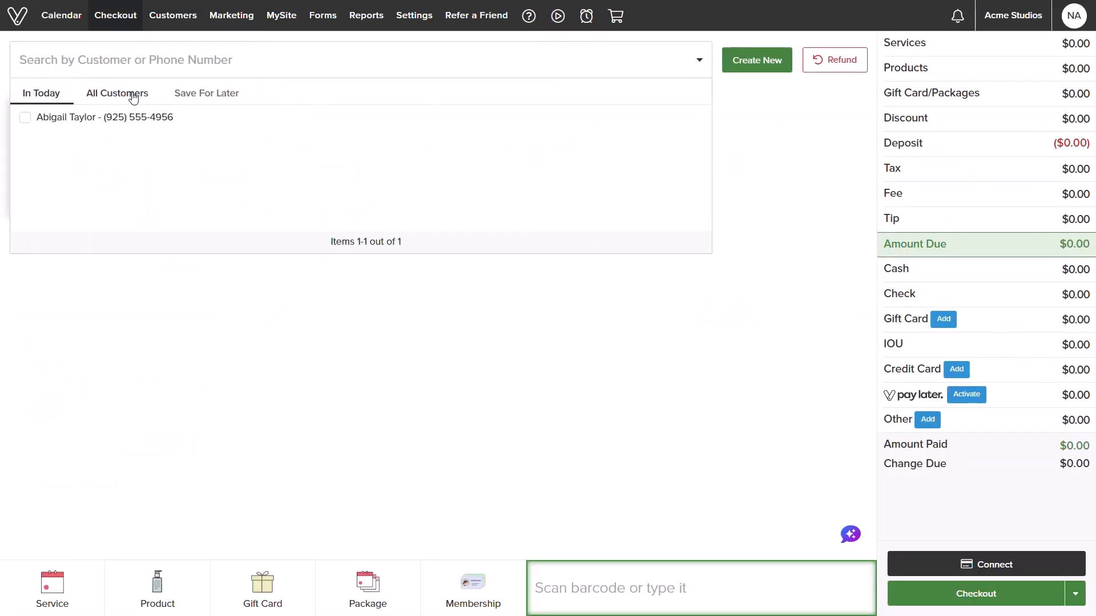
left_click(116, 93)
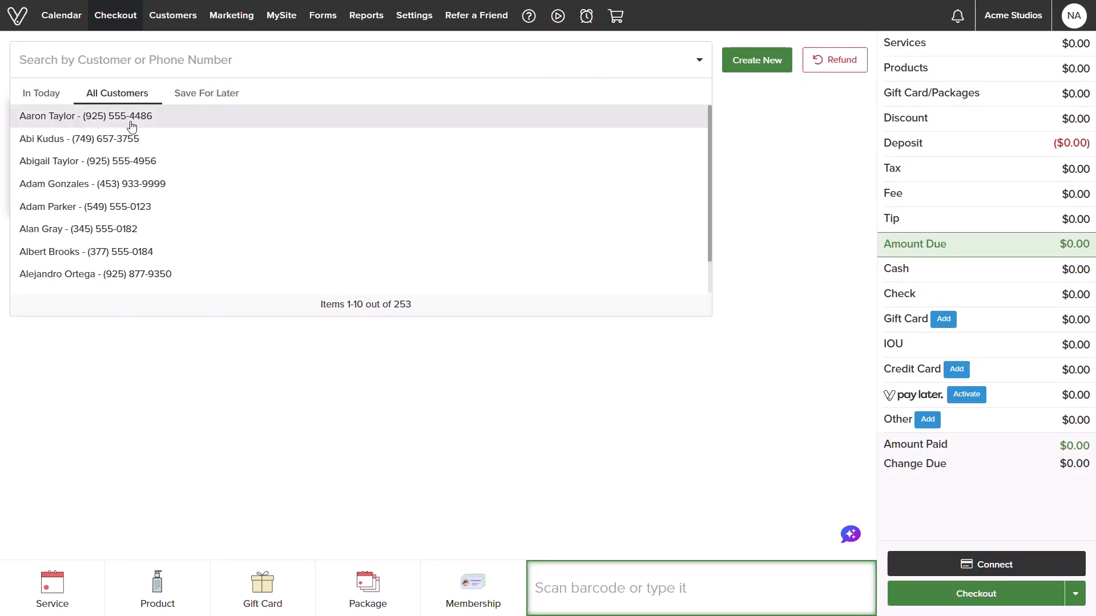
left_click(85, 116)
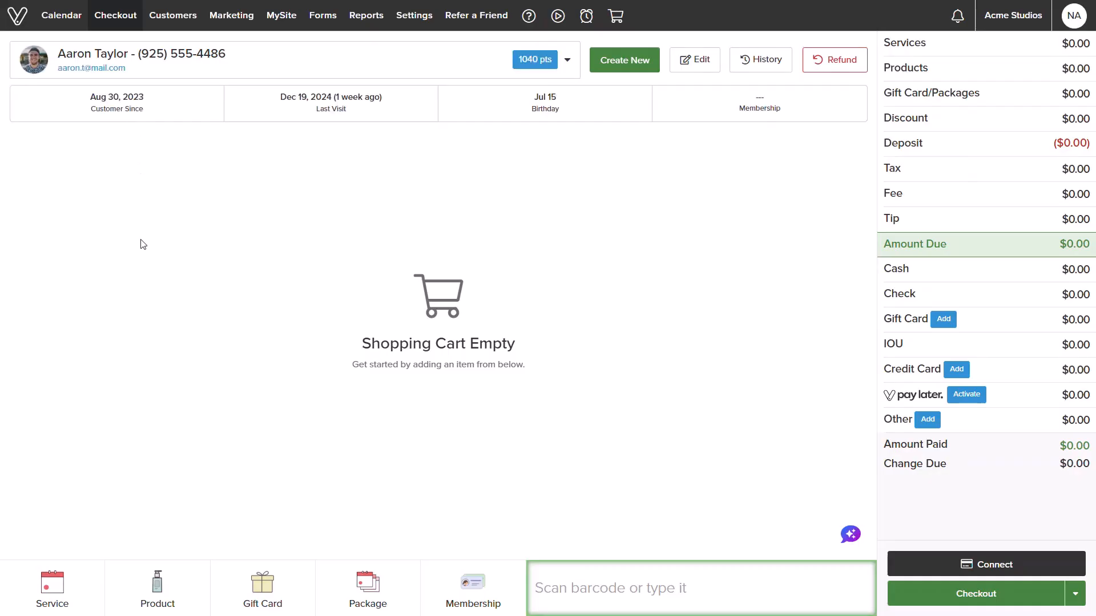
mouse_move(104, 504)
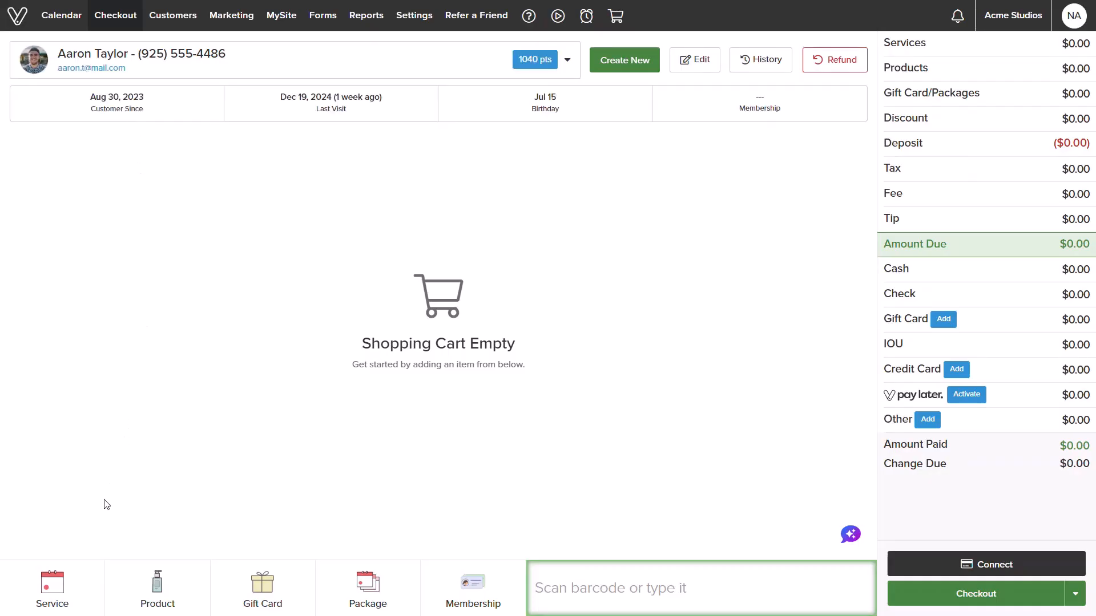
left_click(52, 588)
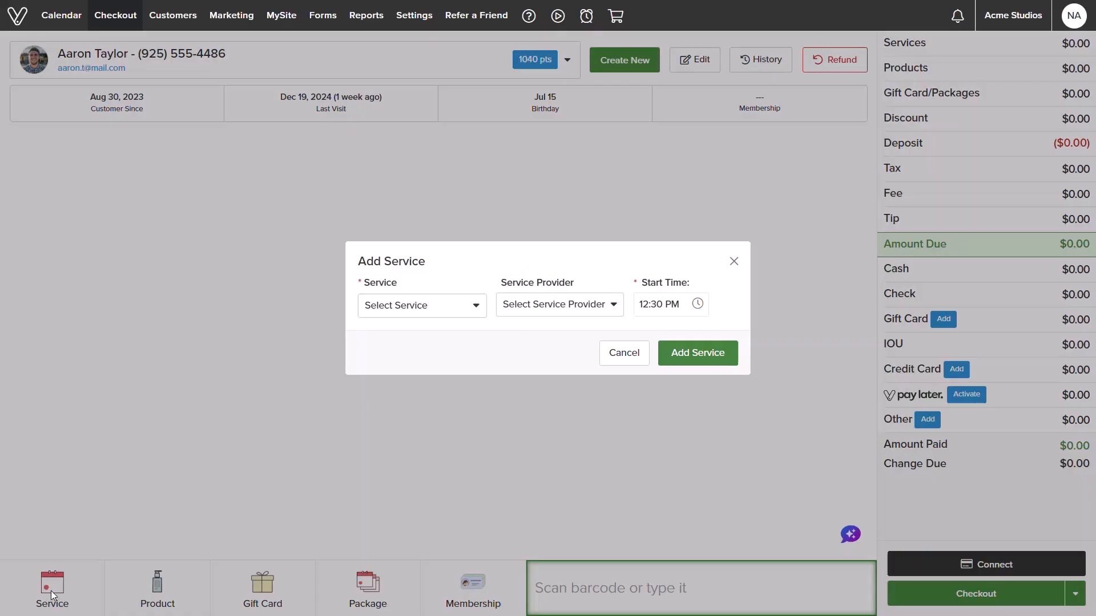
left_click(696, 353)
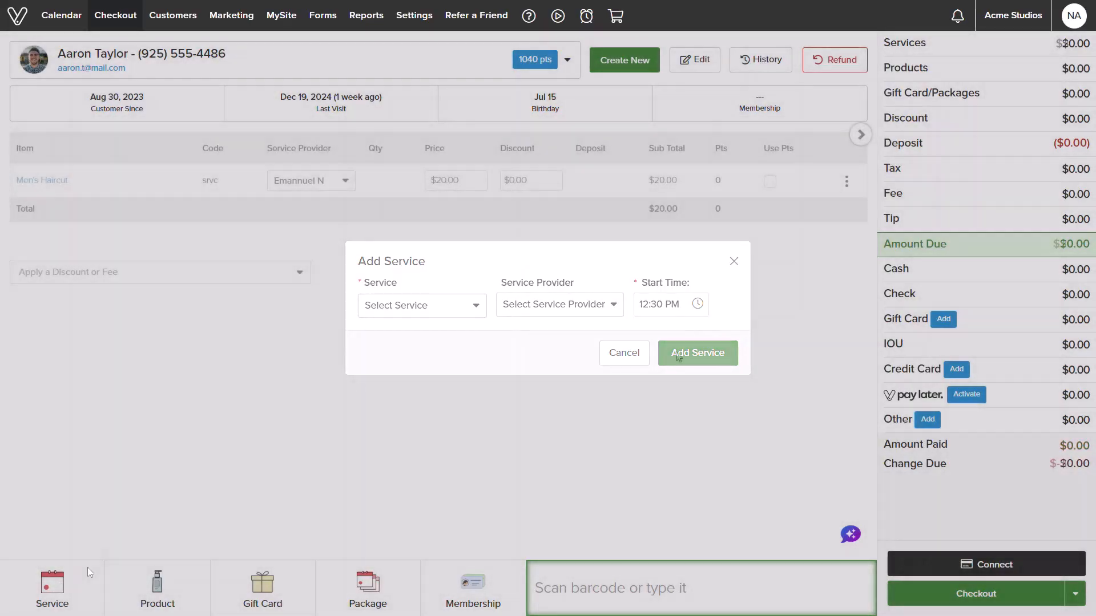
left_click(696, 352)
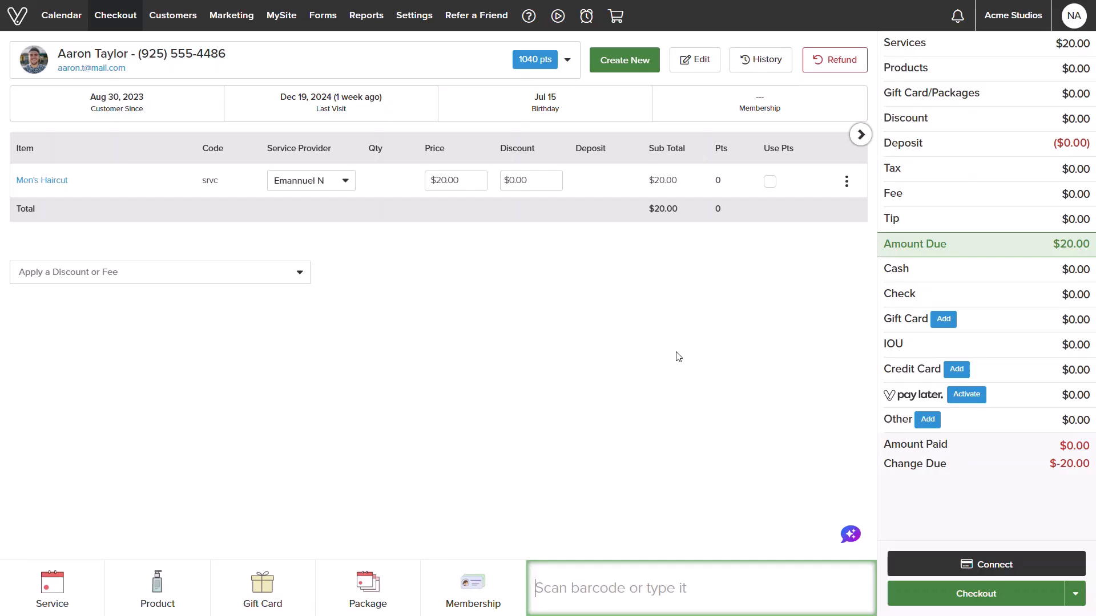
mouse_move(897, 395)
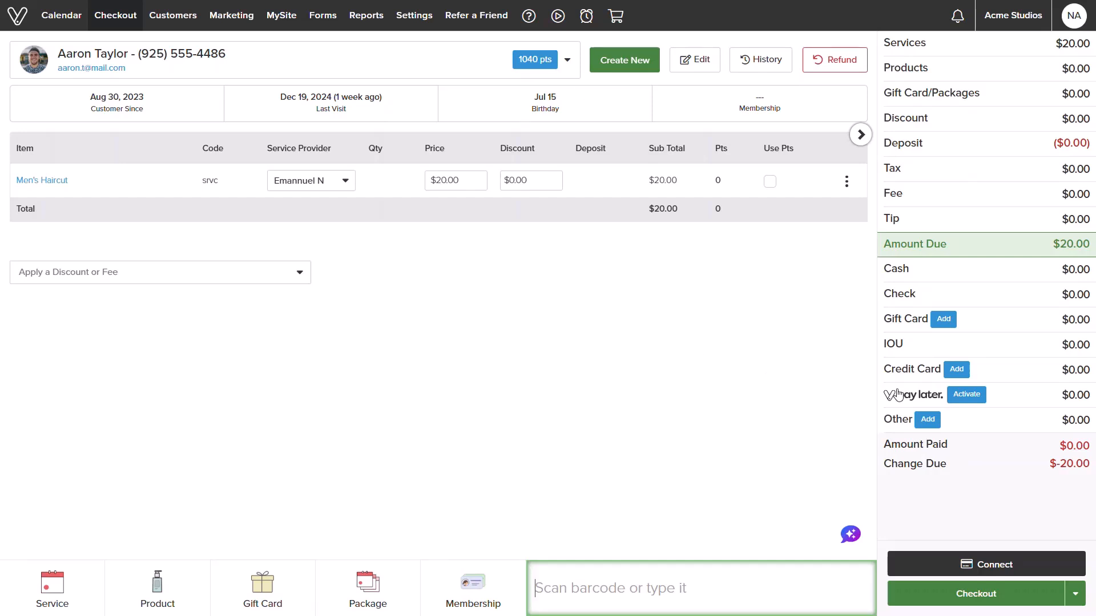
- Choose credit card payment and step through the Name, Expiry, Security Code and ZIP fields
left_click(956, 369)
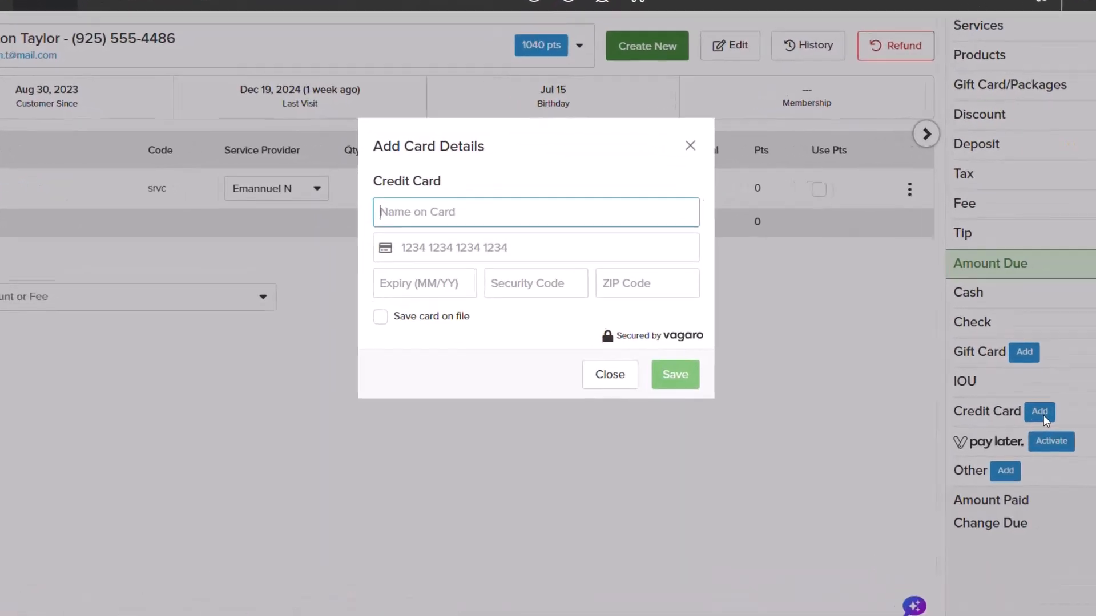
left_click(675, 374)
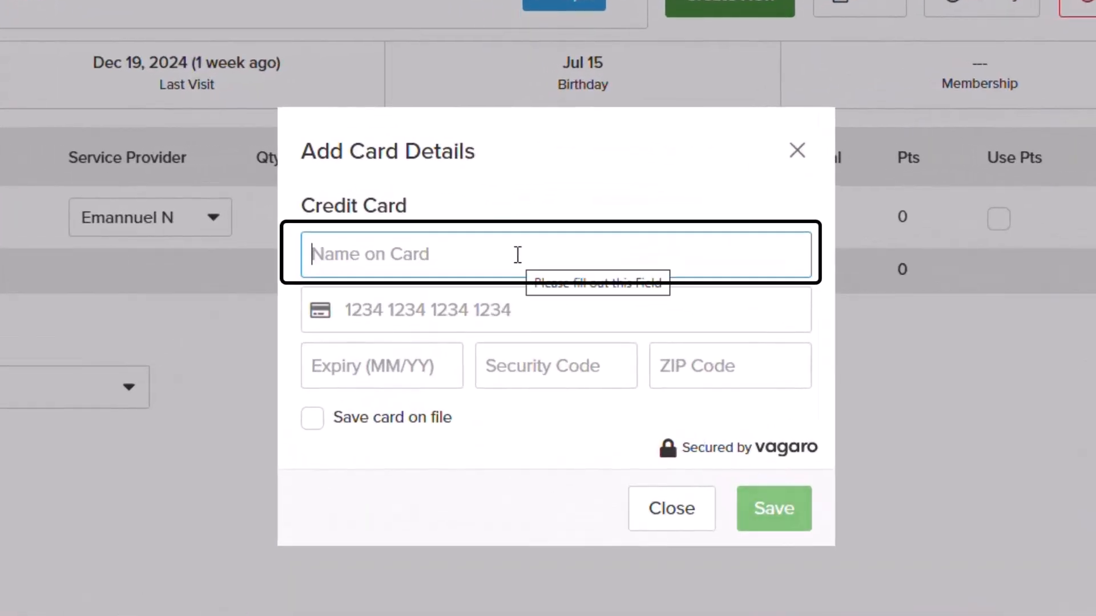
left_click(382, 365)
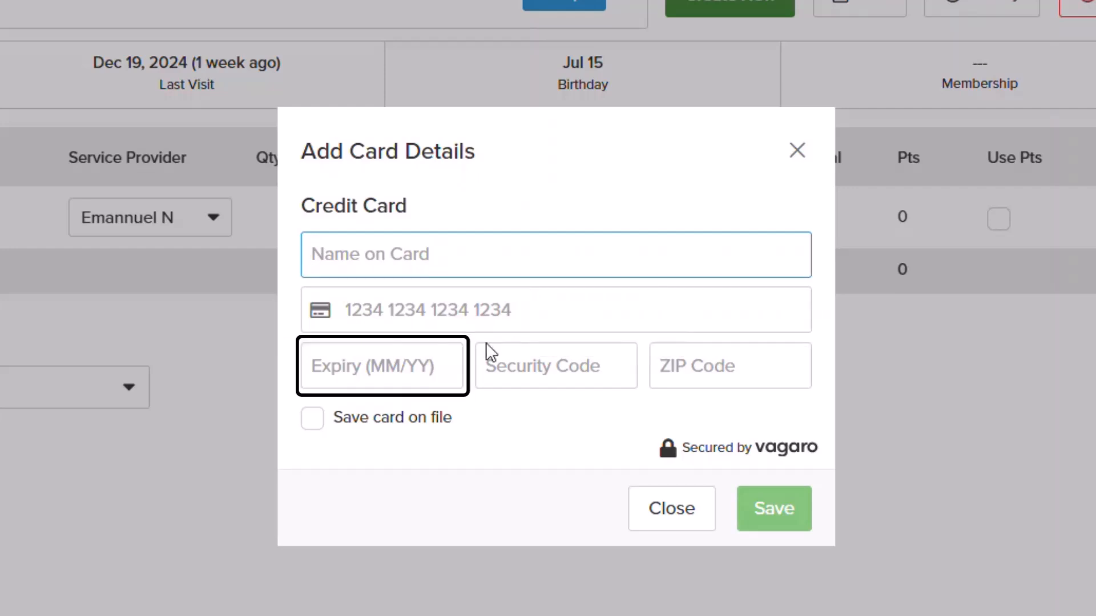
left_click(555, 366)
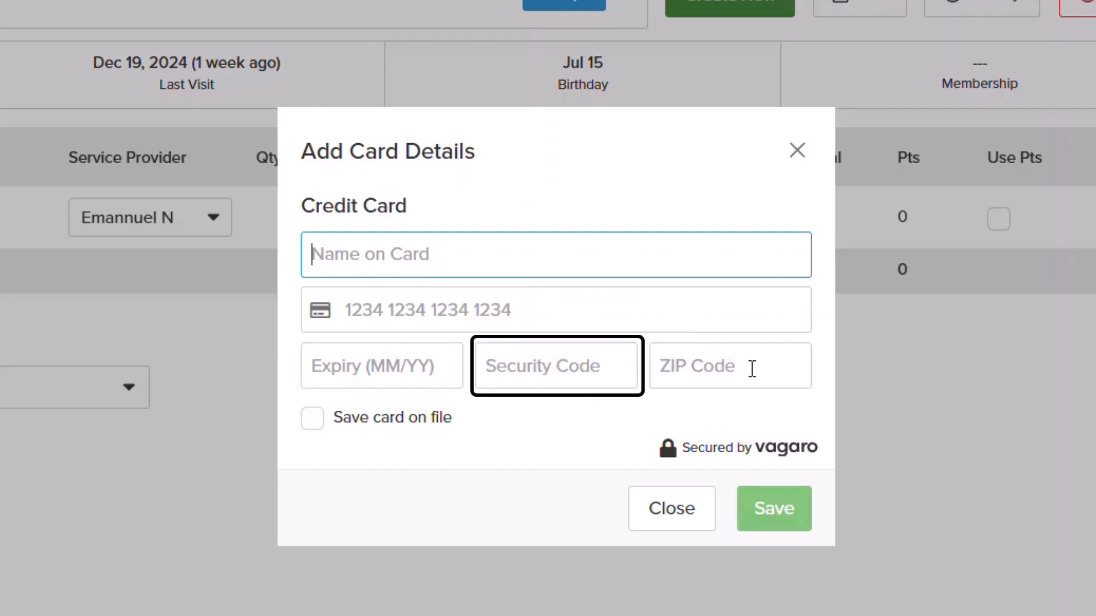
left_click(729, 365)
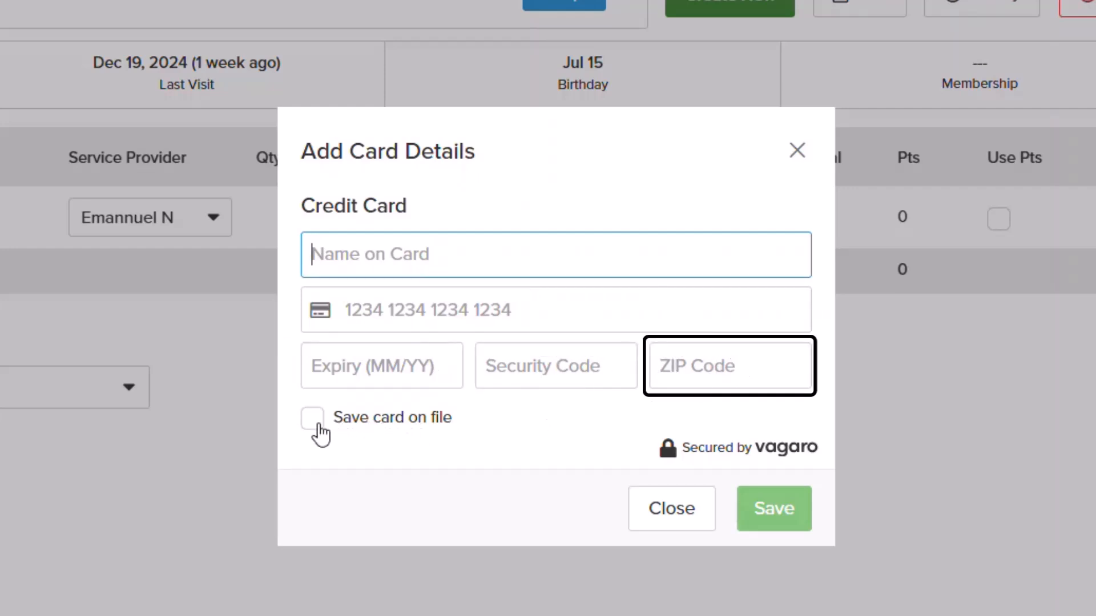